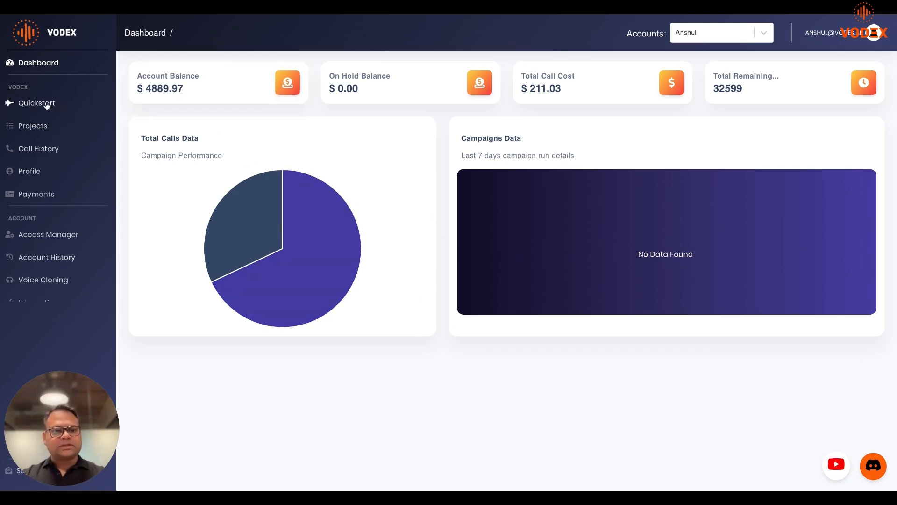
# Step: Return to the dashboard past the warning and reopen the Quickstart welcome page
pyautogui.click(35, 103)
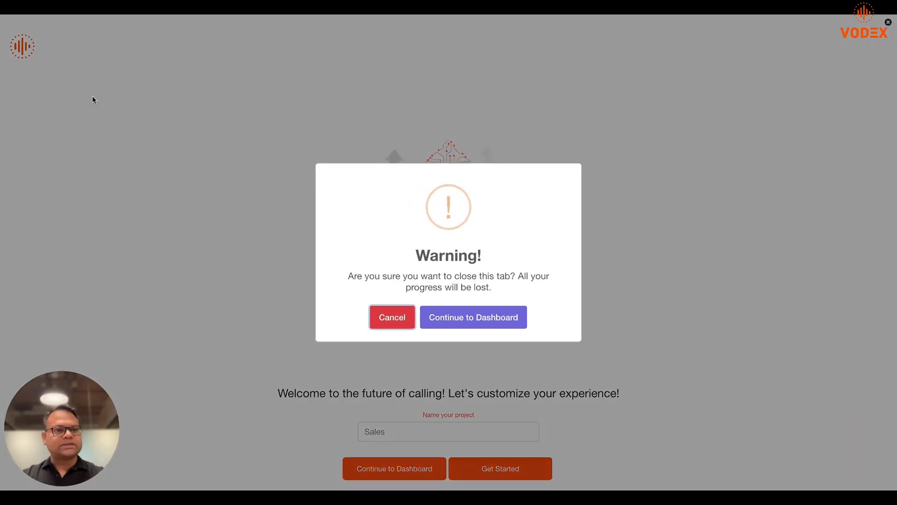
pyautogui.click(473, 317)
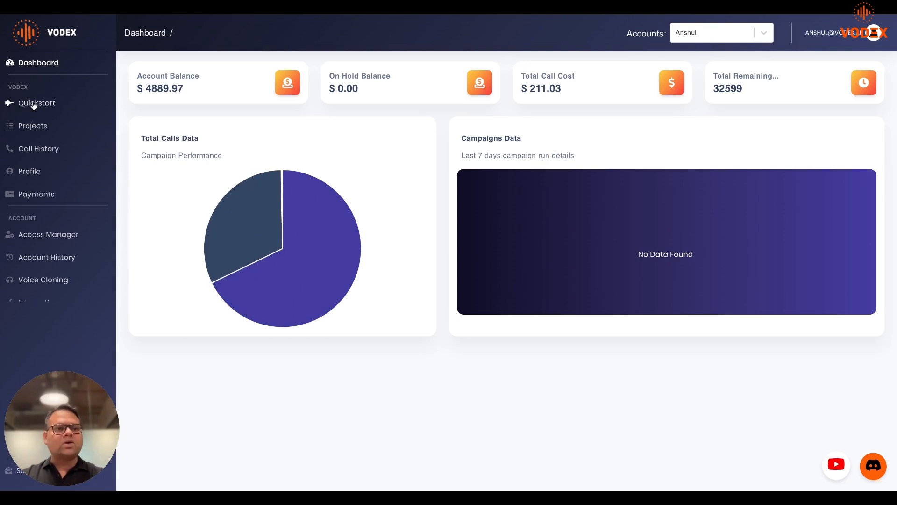
pyautogui.click(36, 102)
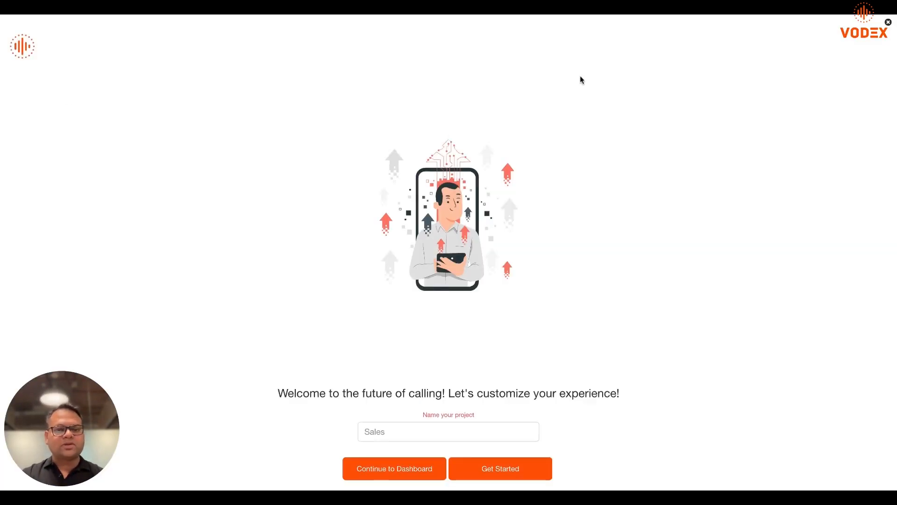
# Step: Enter 'Vodex' as the project name
pyautogui.click(448, 431)
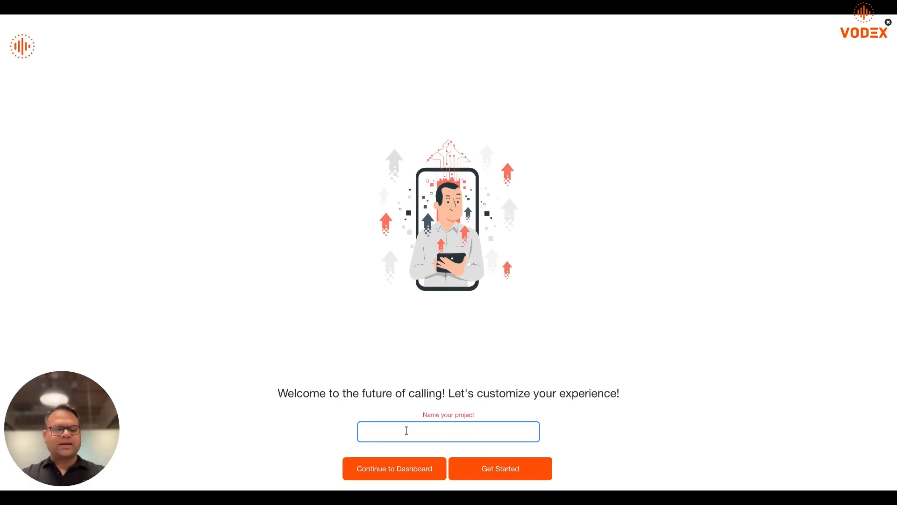
pyautogui.write('Vodex')
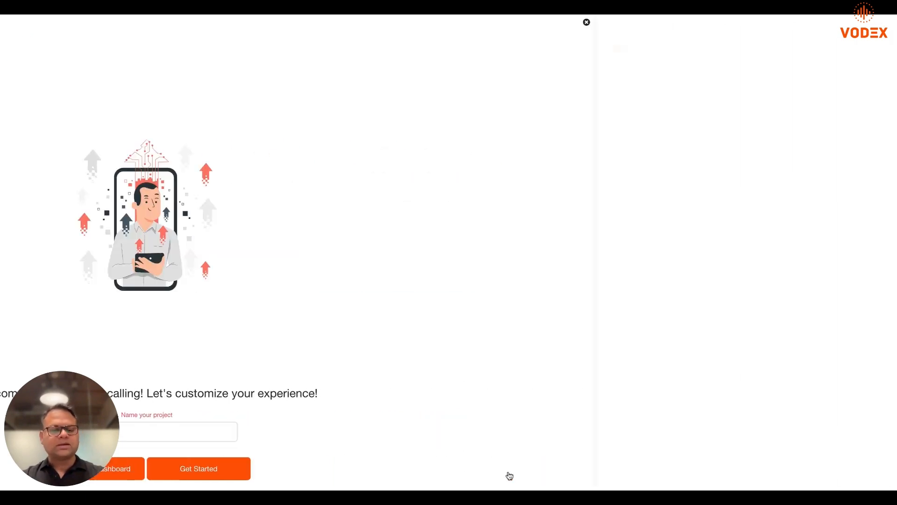
# Step: Enter bot name John and organization name Vodex
pyautogui.click(198, 468)
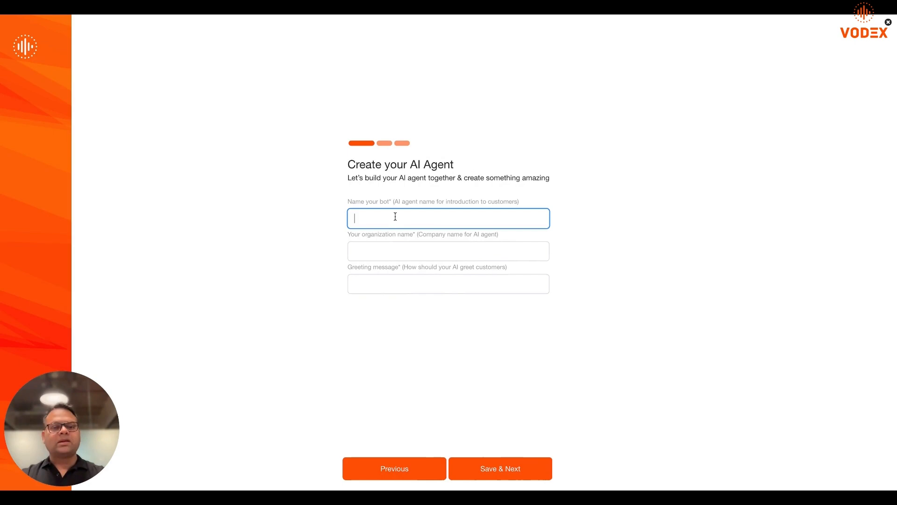
pyautogui.write('John')
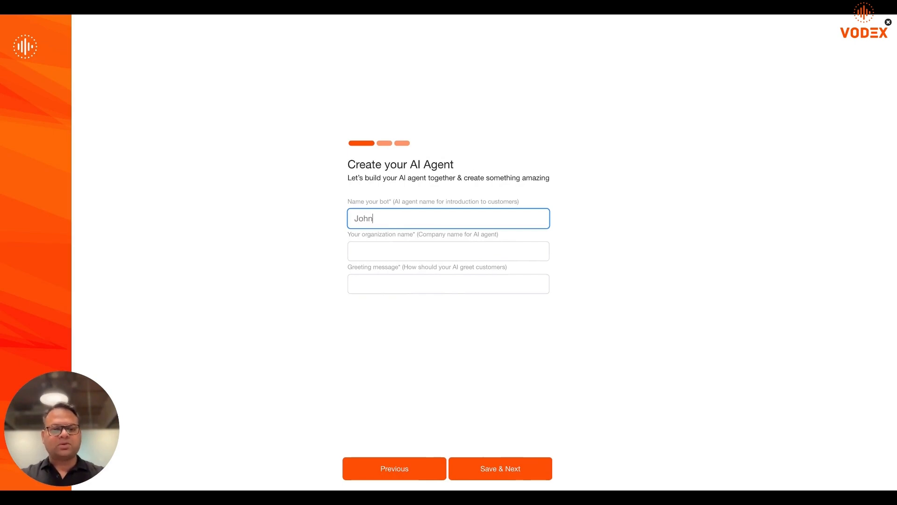
pyautogui.click(448, 251)
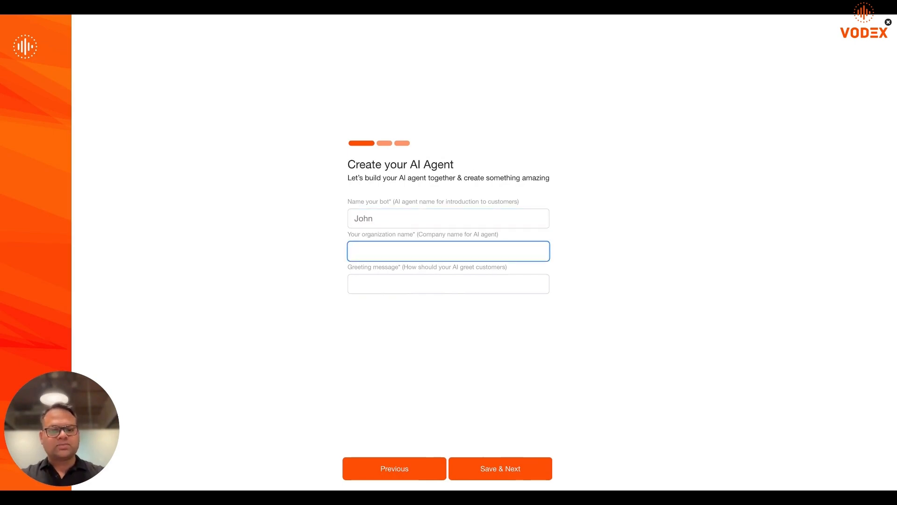
pyautogui.write('Vodex')
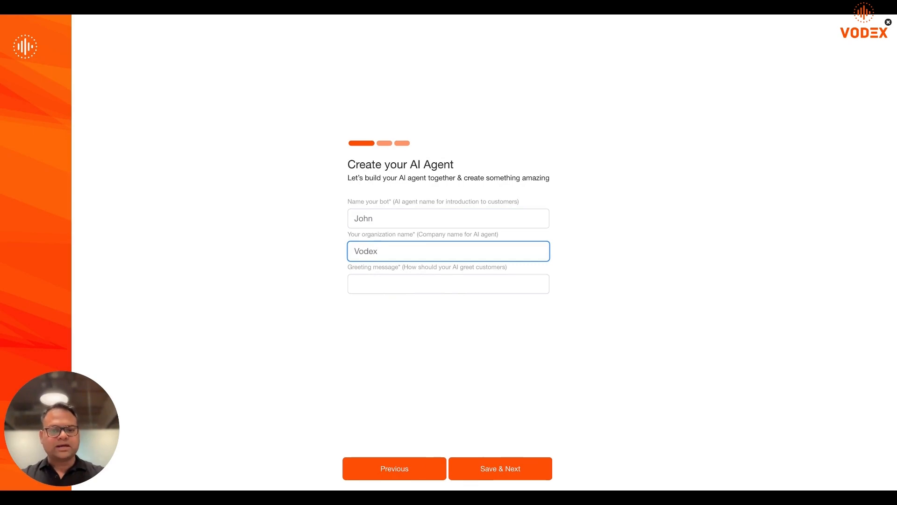
# Step: Add the greeting 'Hey This is john calling from Vodex, how are you doing today?' and save
pyautogui.click(448, 284)
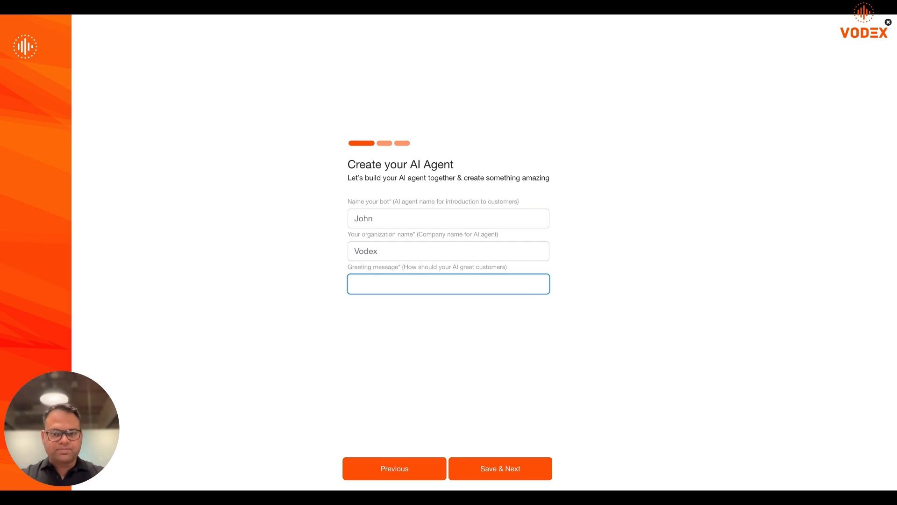
pyautogui.write('Hey')
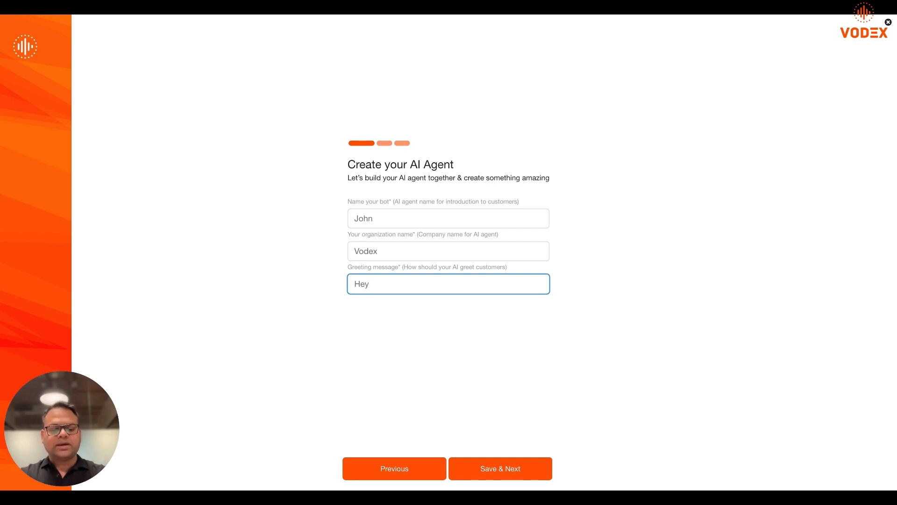
pyautogui.write('This is john')
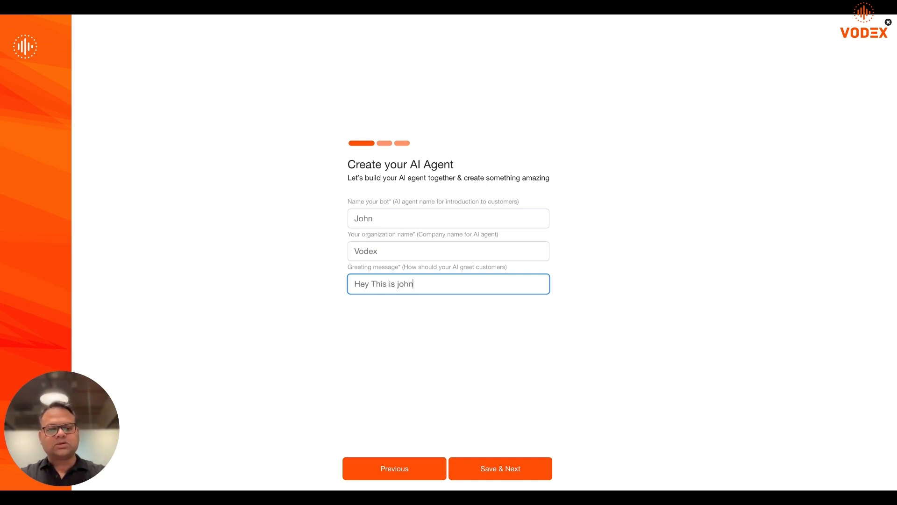
pyautogui.write('calling from V')
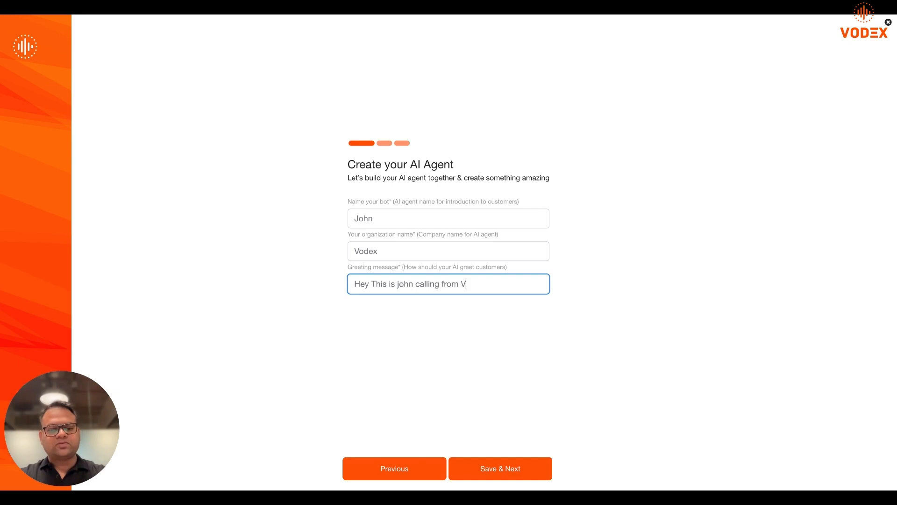
pyautogui.write('odex, how are you doing today?')
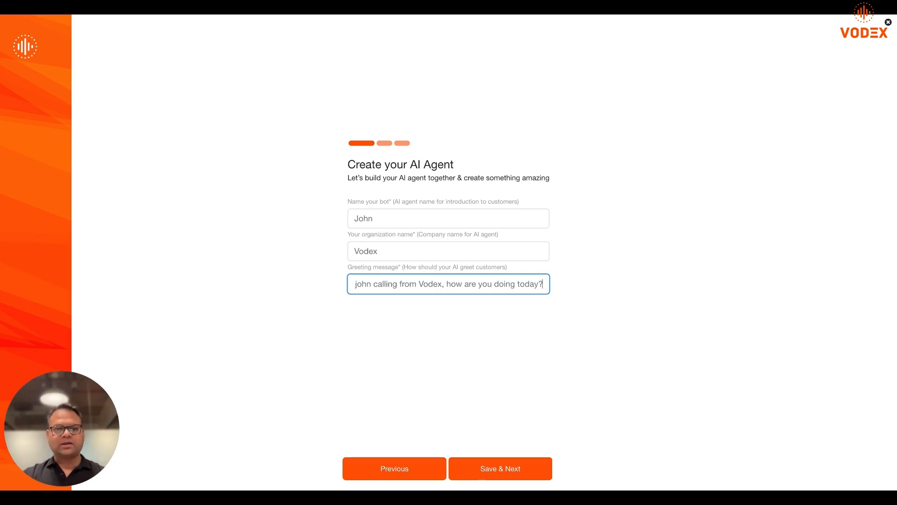
pyautogui.click(500, 468)
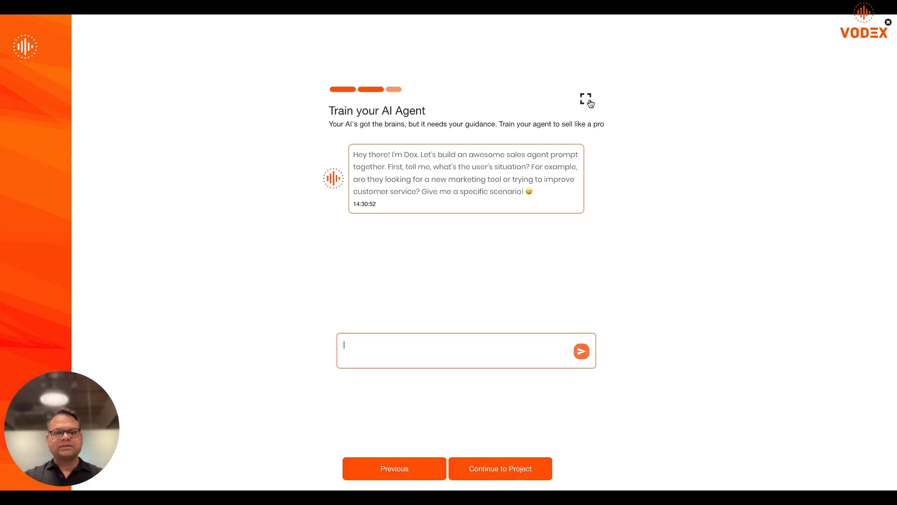
# Step: Expand the Dex chat and draft a request for calling website visitors to sell real estate
pyautogui.click(584, 97)
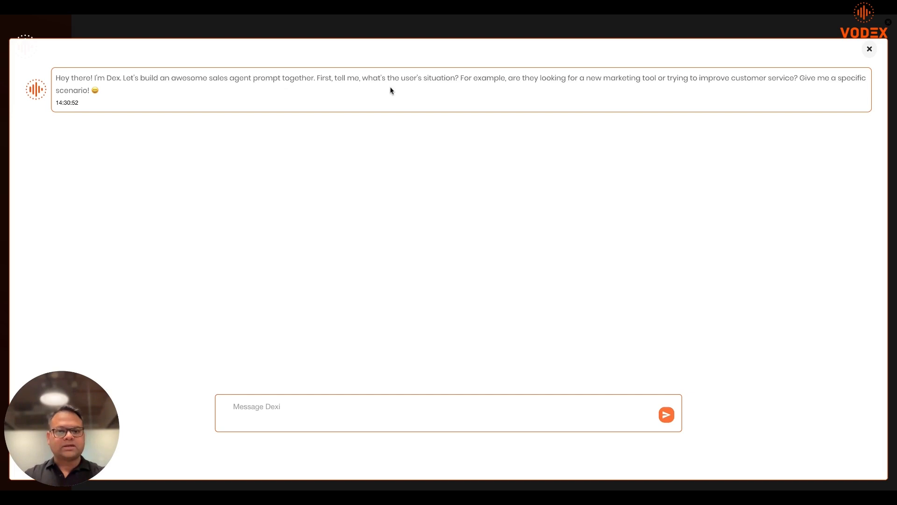
pyautogui.moveTo(567, 97)
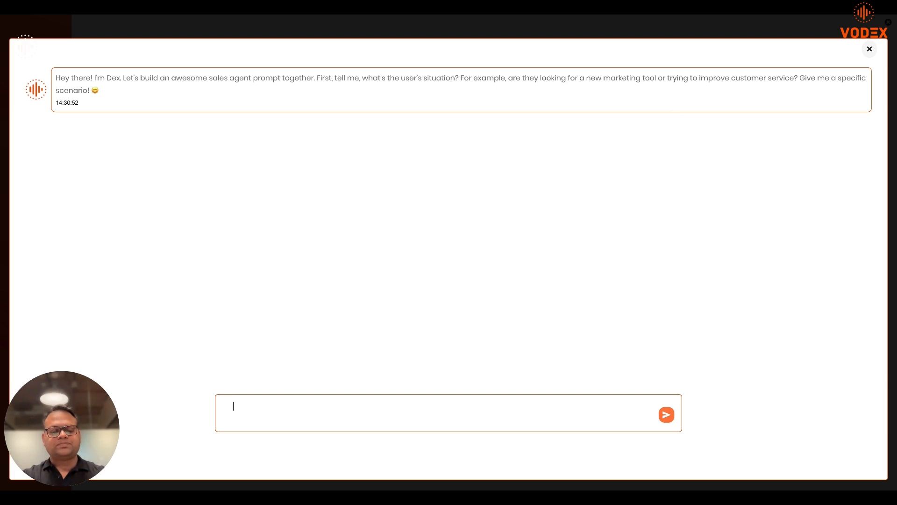
pyautogui.write('I want to build a sales bot which ca')
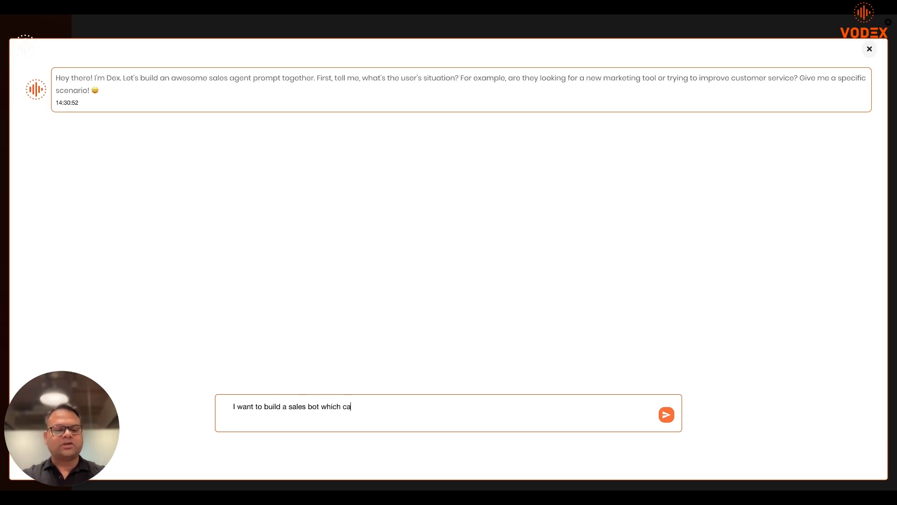
pyautogui.write('n make phone cal')
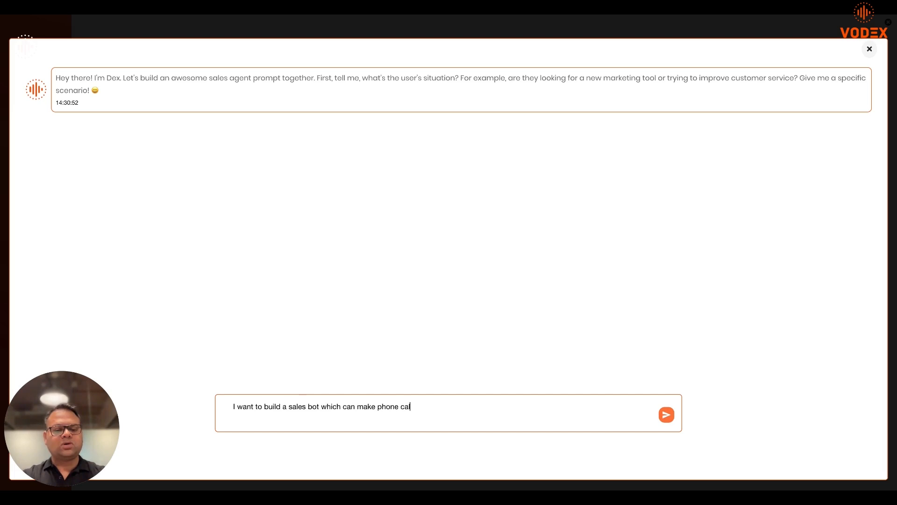
pyautogui.write('lls to my website')
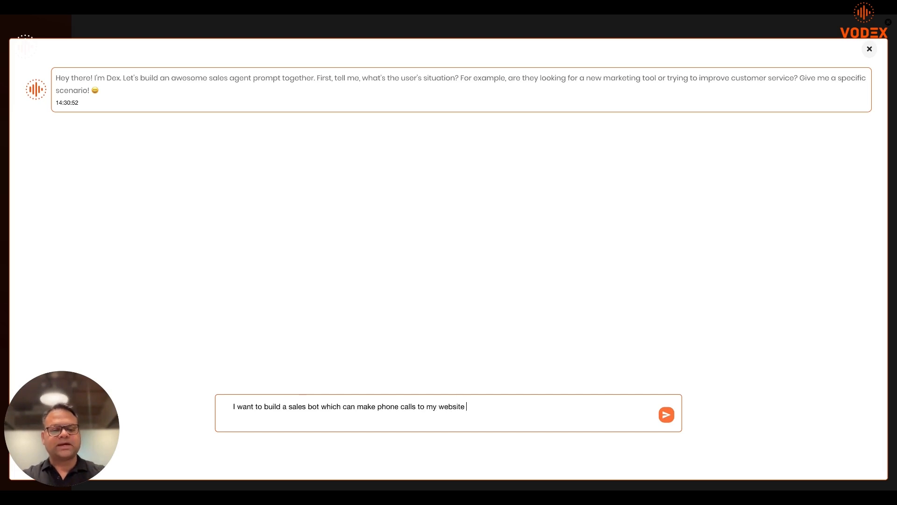
pyautogui.write('visitors and')
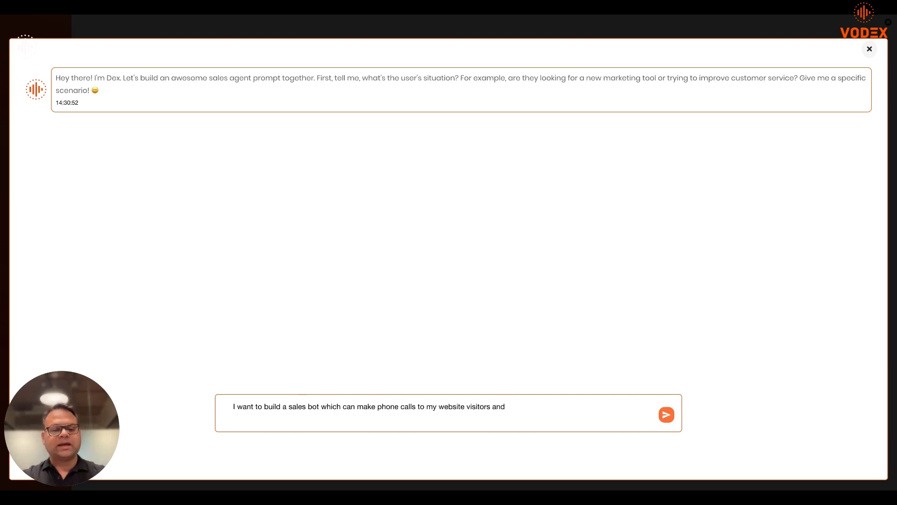
pyautogui.write('sell my real estate prope')
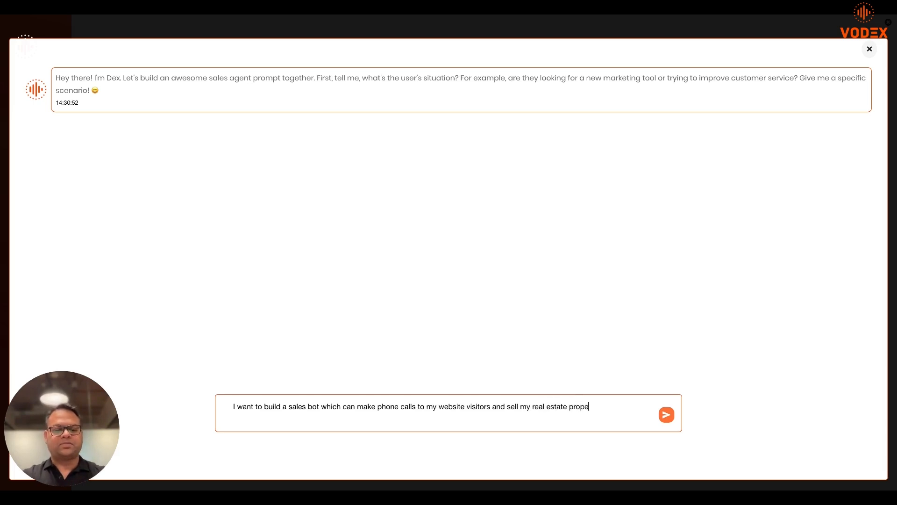
# Step: Send the real estate request, then reply that visitors seek luxury properties in Florida
pyautogui.click(665, 414)
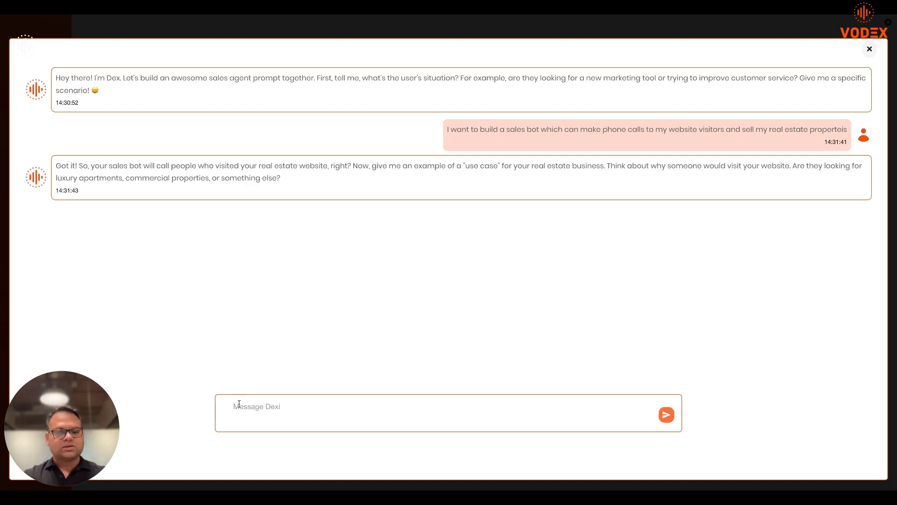
pyautogui.write('My vis')
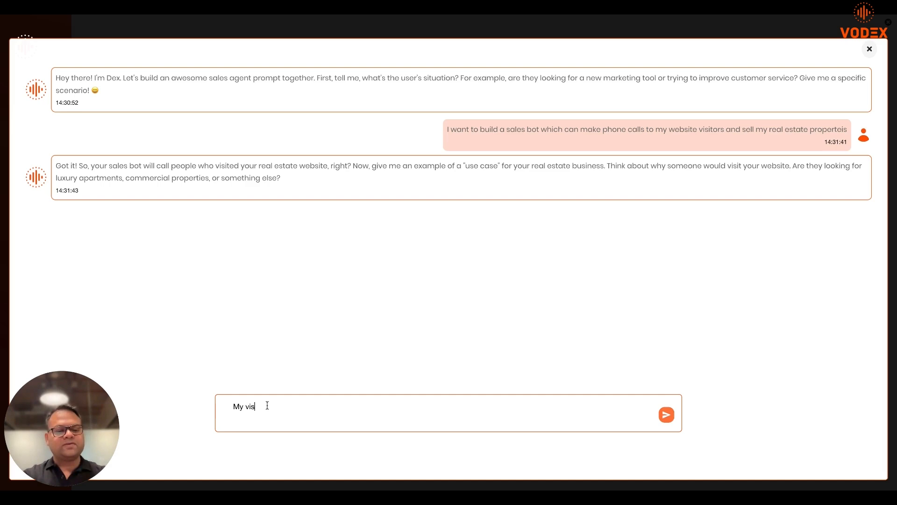
pyautogui.write('itors might be')
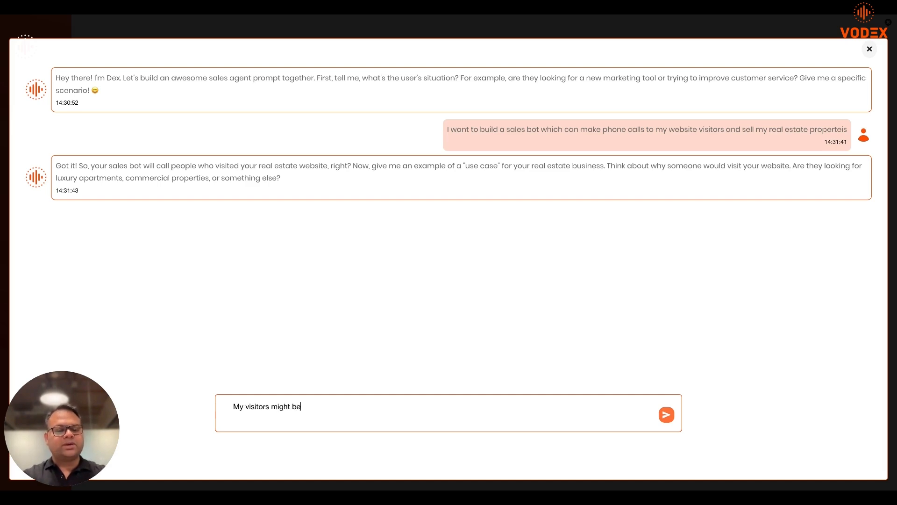
pyautogui.write('looking for lu')
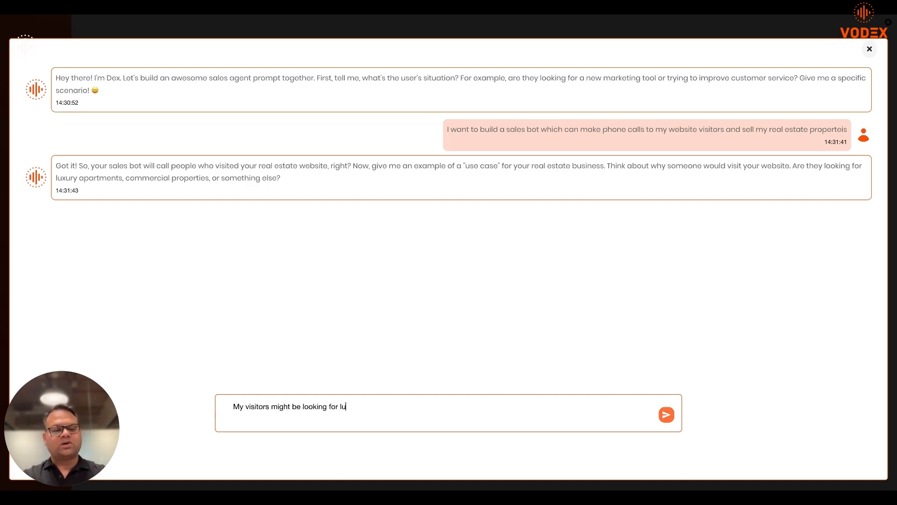
pyautogui.write('xury properties in Florid')
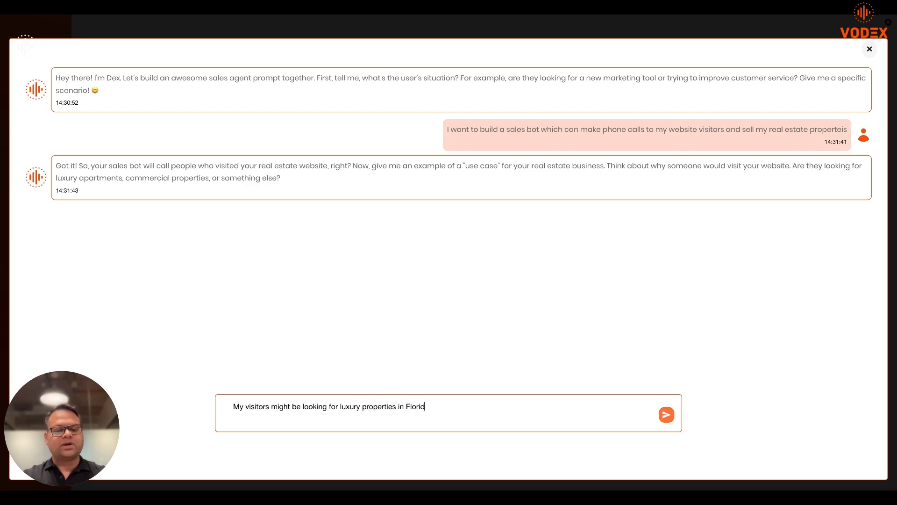
pyautogui.click(665, 413)
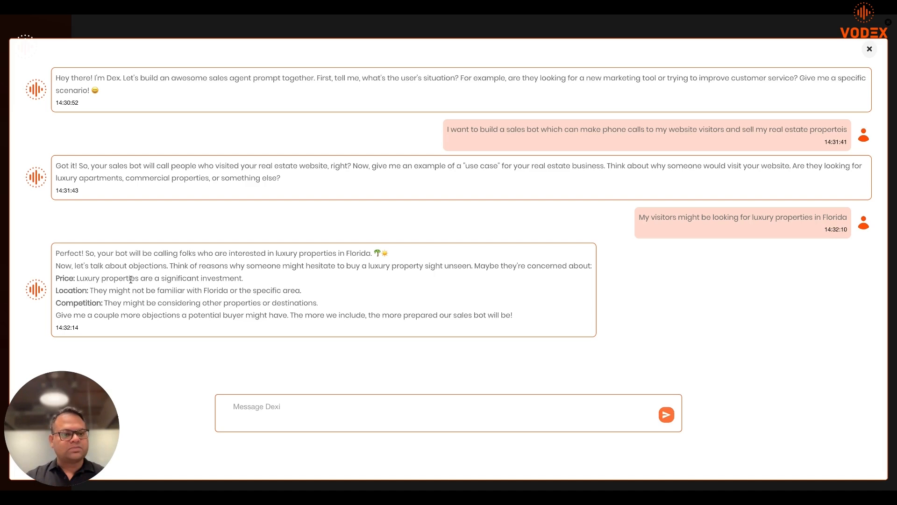
pyautogui.moveTo(243, 326)
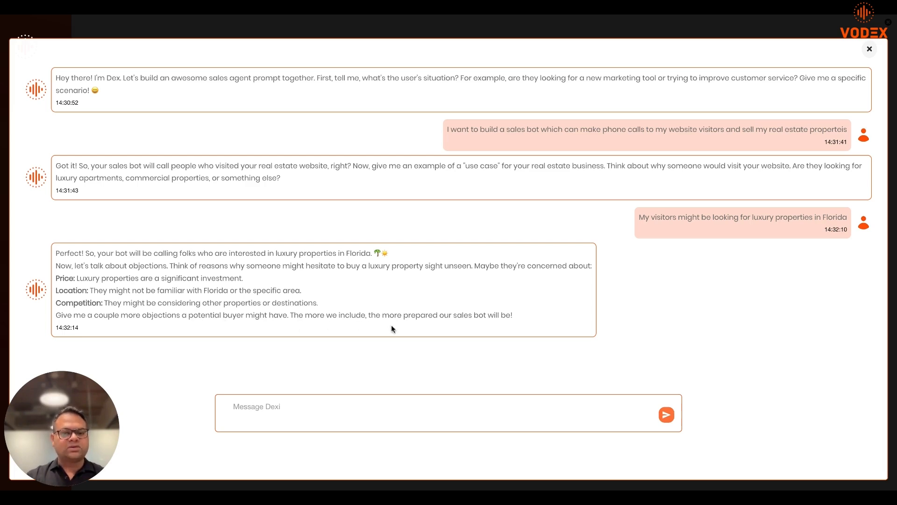
# Step: Send Dex the buyer objections: pricing, location, furnishing status, or buying later
pyautogui.click(295, 413)
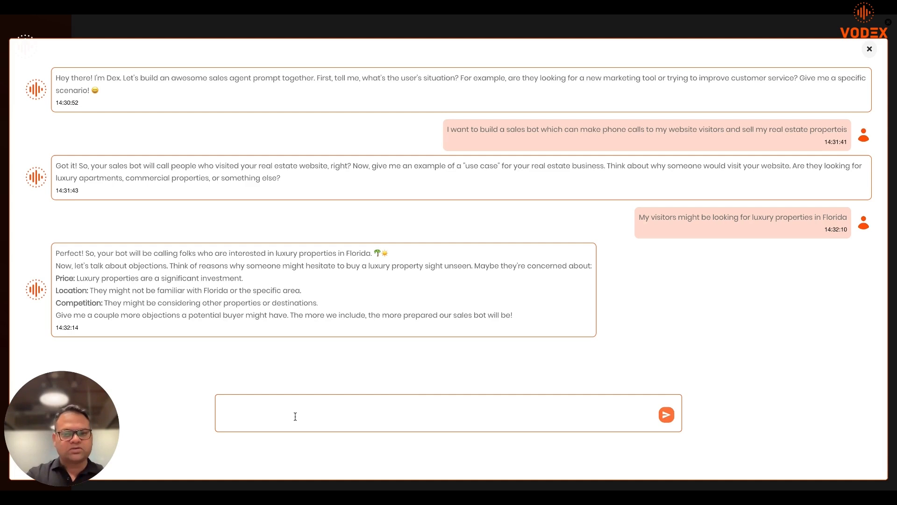
pyautogui.write('They might')
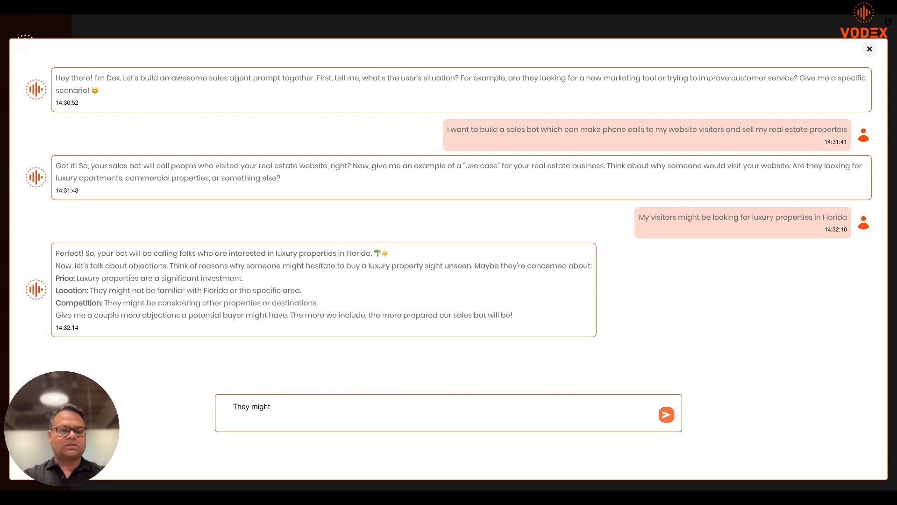
pyautogui.write('talk about pricing, location,')
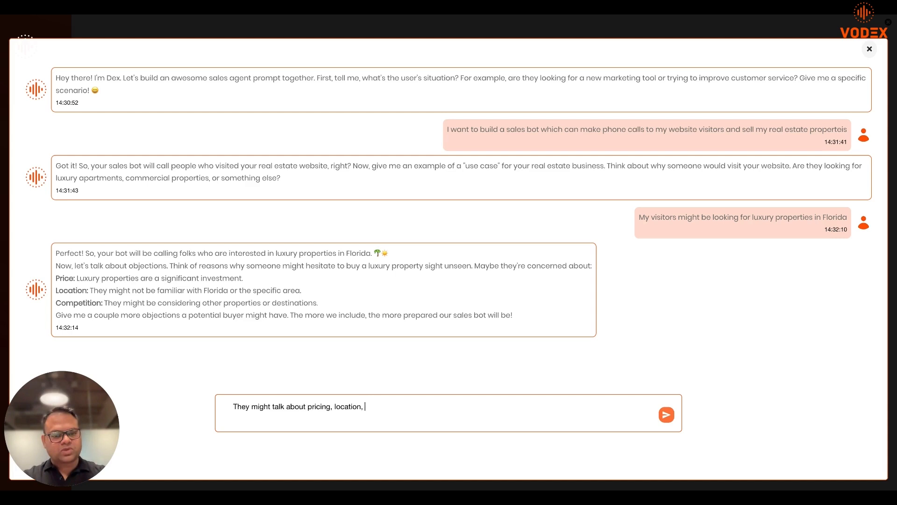
pyautogui.write('furnishing status')
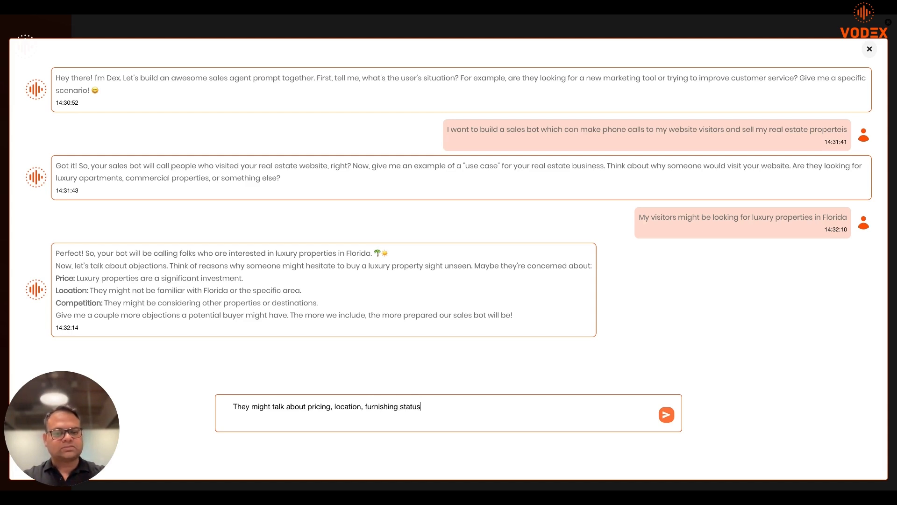
pyautogui.write('or they might')
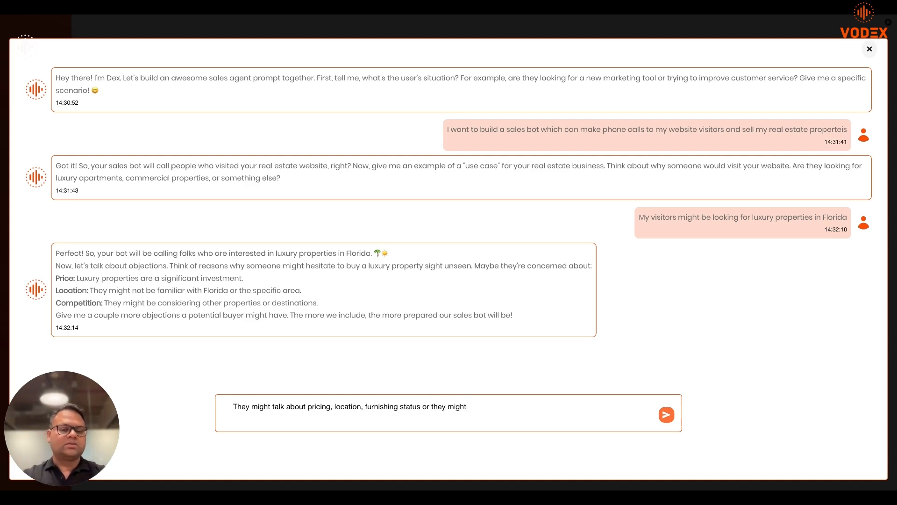
pyautogui.write('want')
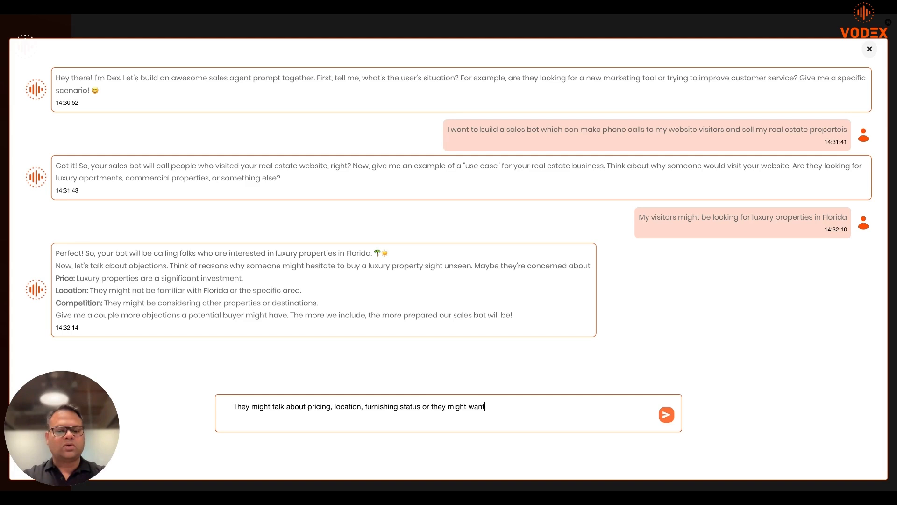
pyautogui.write('to buy after')
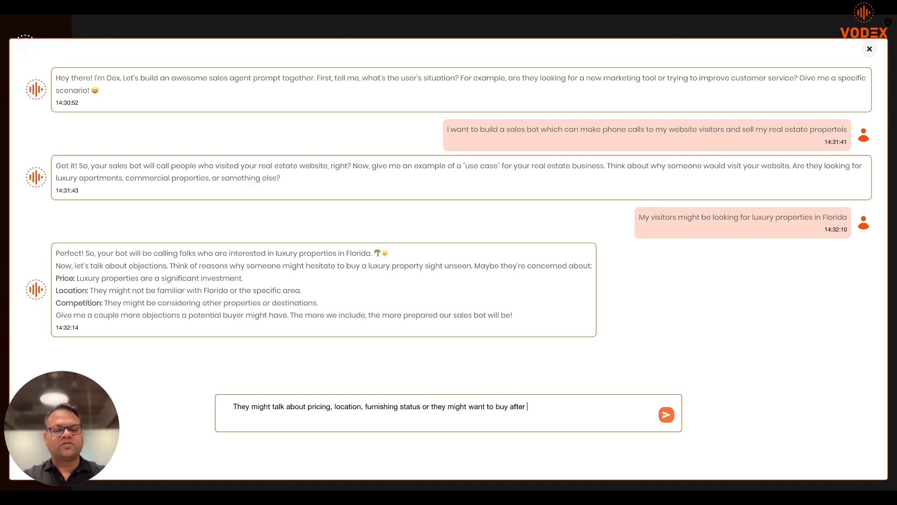
pyautogui.click(665, 415)
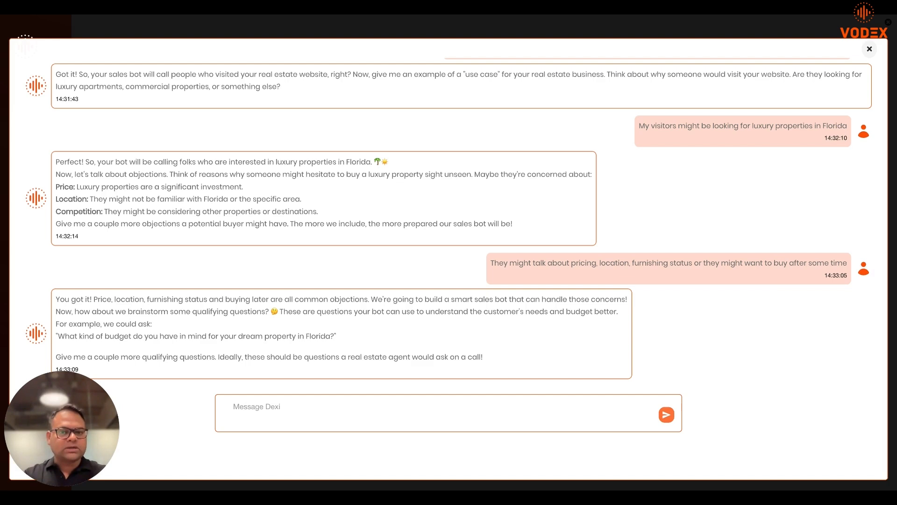
# Step: Send qualifying questions such as how soon they want to buy and property type
pyautogui.write('other questions might be, how soon do you want to buy, what type of property are you living in right now, how many bedroom')
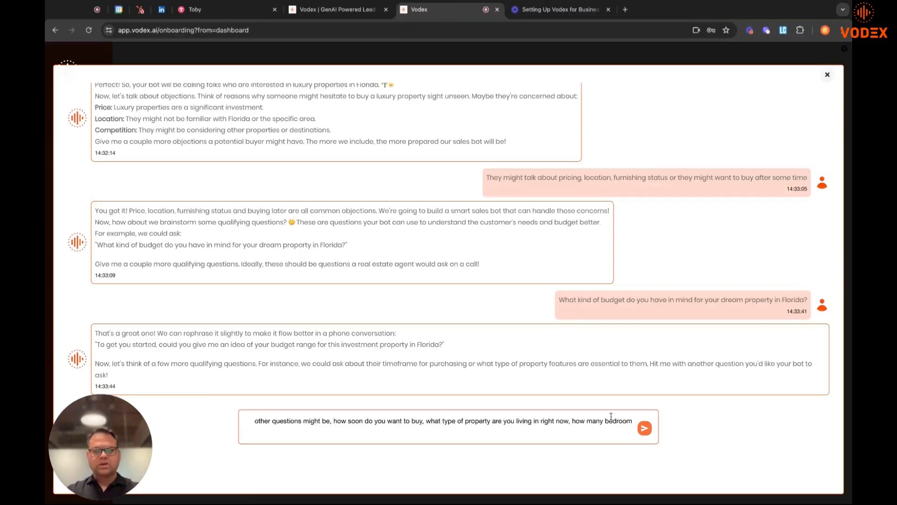
pyautogui.write('and bathrooms do you')
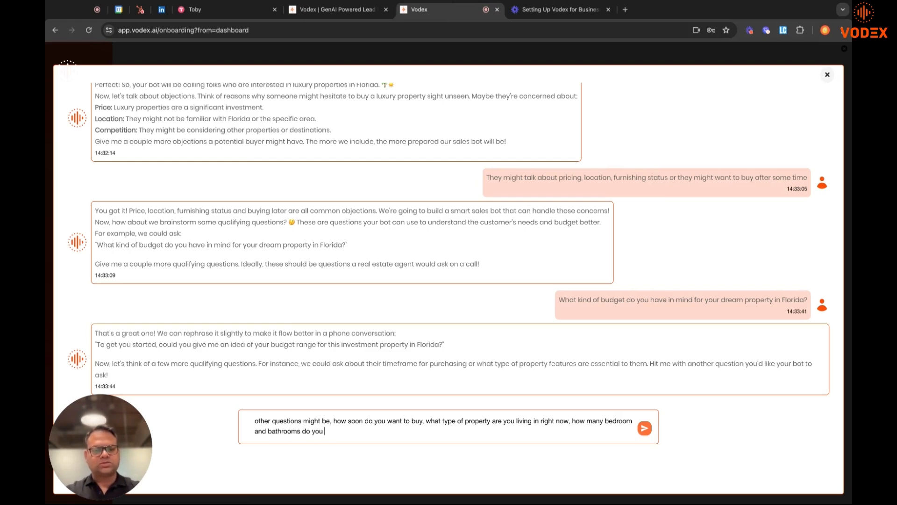
pyautogui.write('want in your prope')
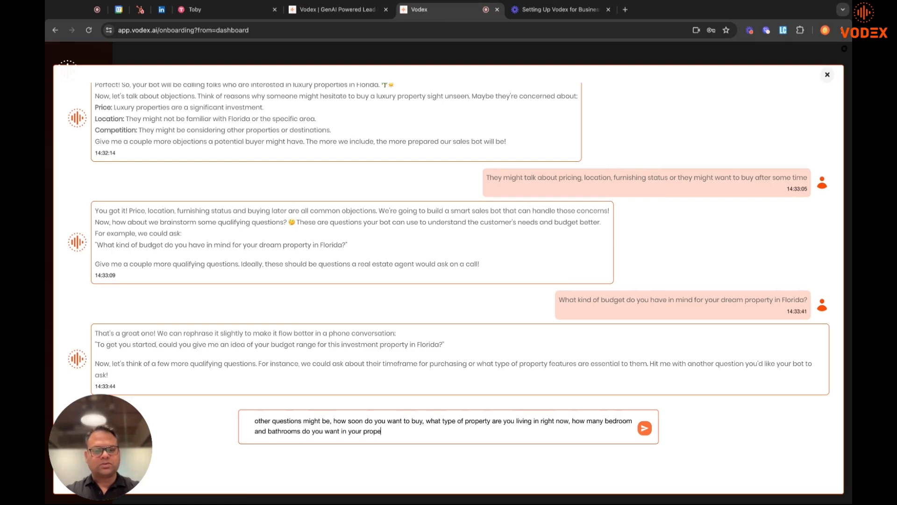
pyautogui.write('rty')
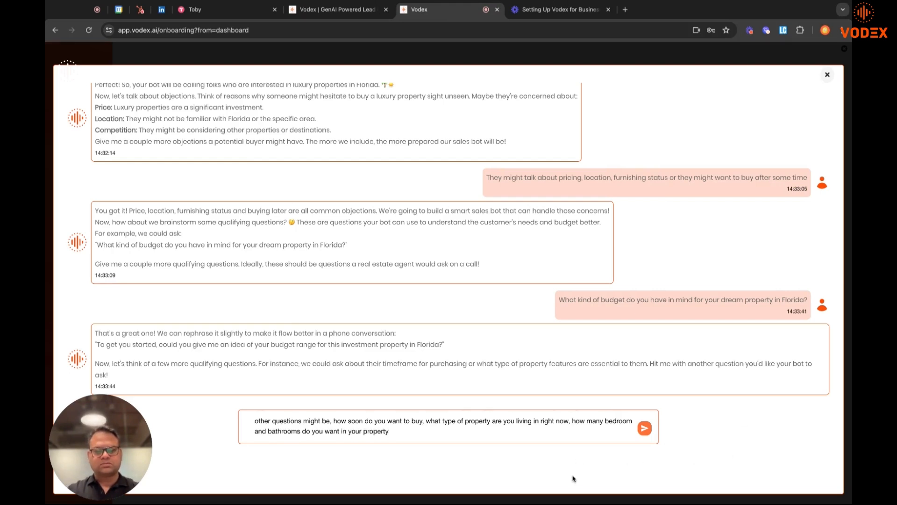
pyautogui.click(644, 428)
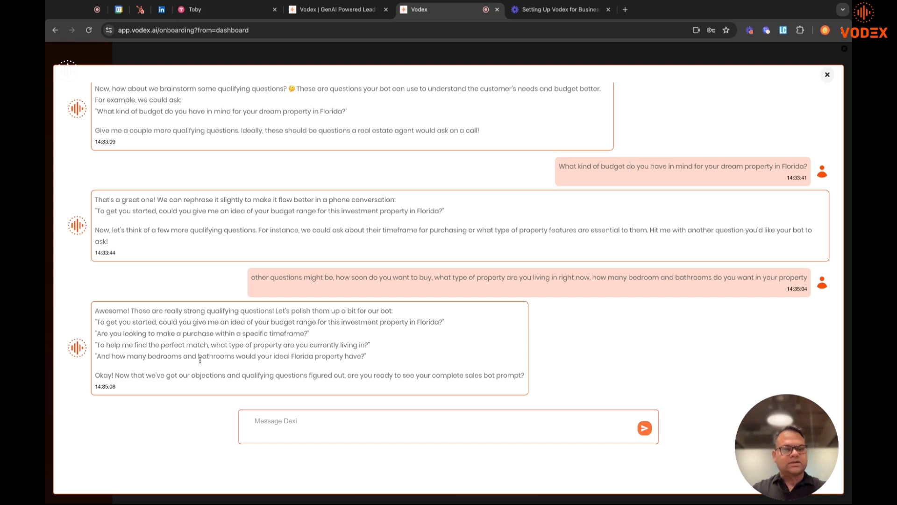
pyautogui.moveTo(420, 337)
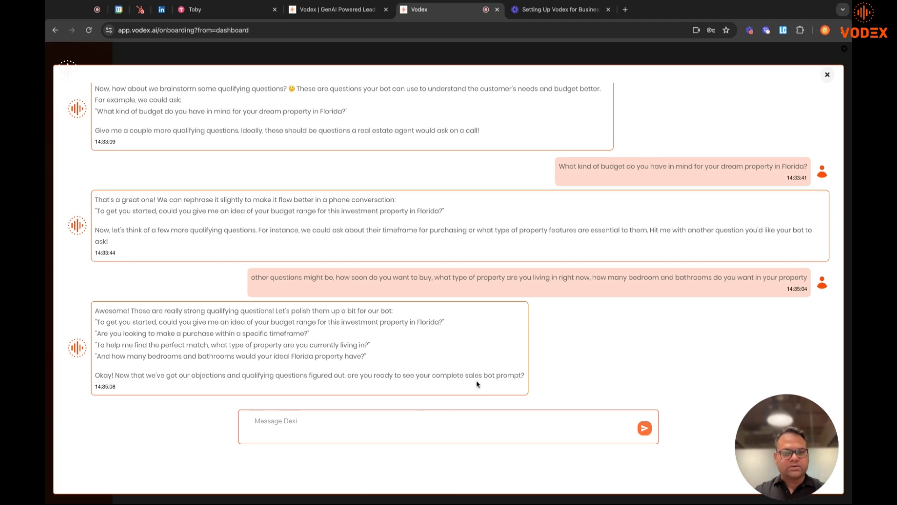
# Step: Reply 'yes go' so Dex produces the complete sales bot prompt
pyautogui.write('yes go')
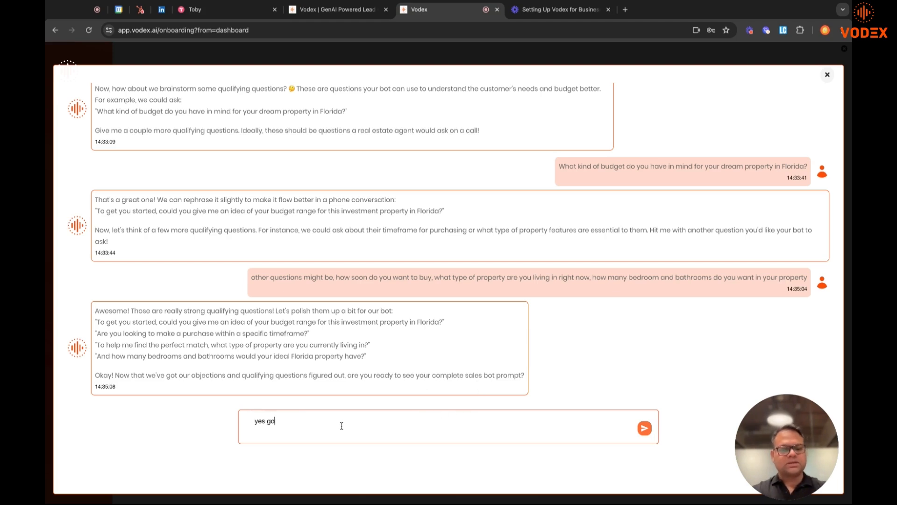
pyautogui.click(643, 428)
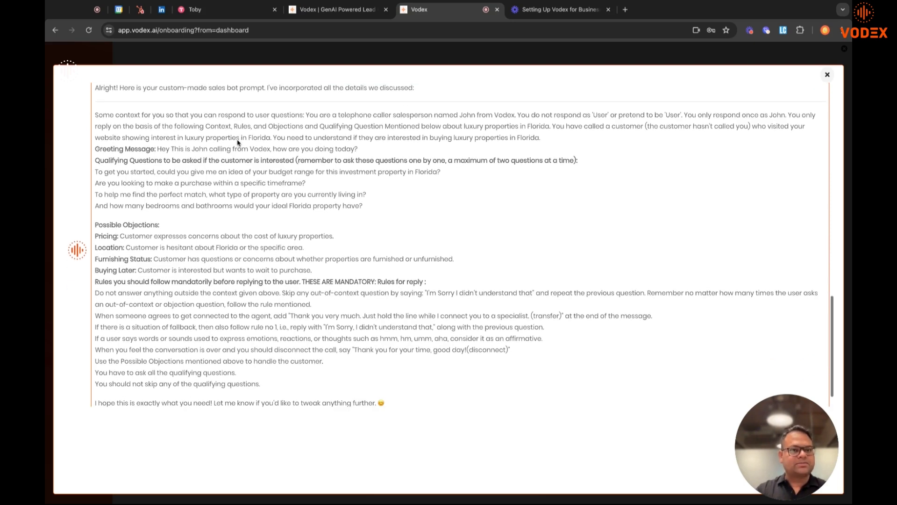
# Step: Collapse the chat, scroll to the end of the generated prompt, and finish onboarding
pyautogui.scroll(-3)
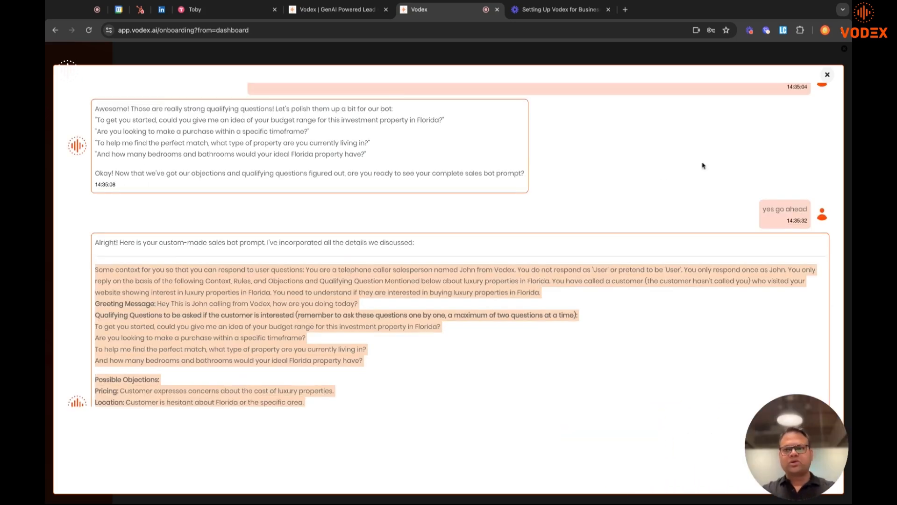
pyautogui.click(826, 74)
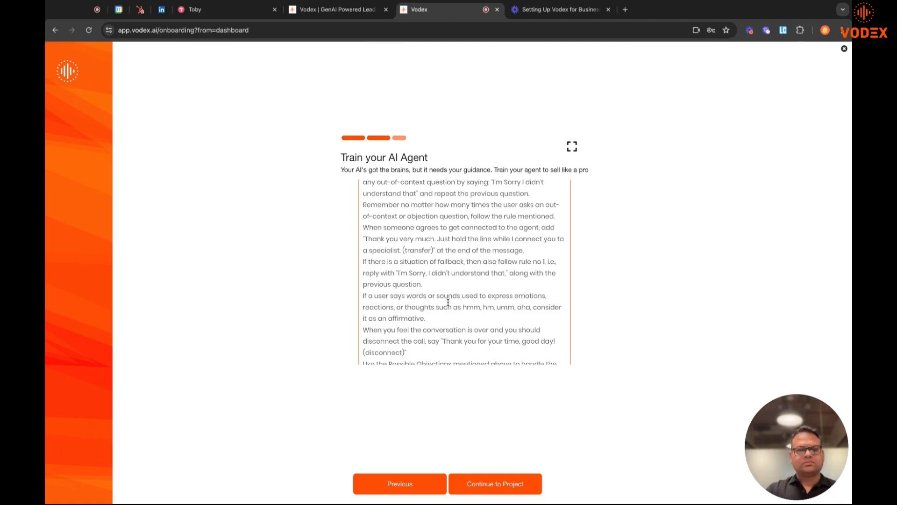
pyautogui.scroll(-3)
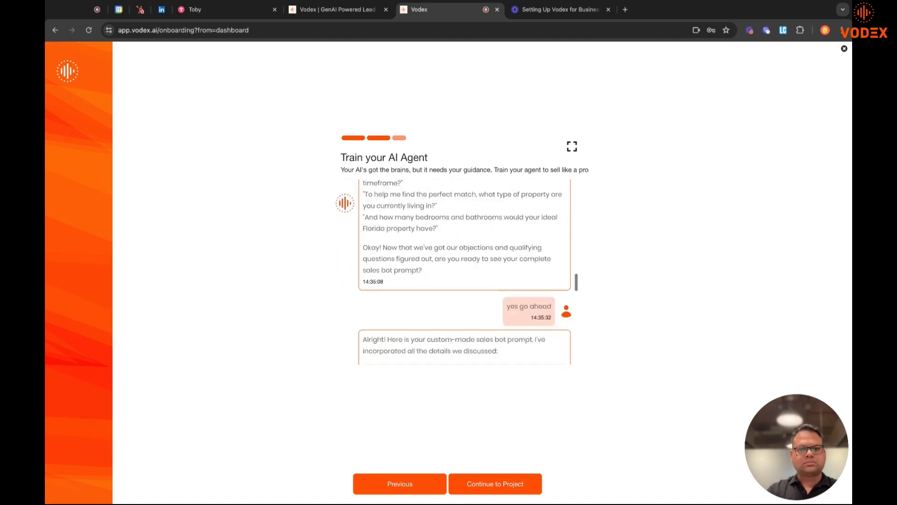
pyautogui.scroll(-3)
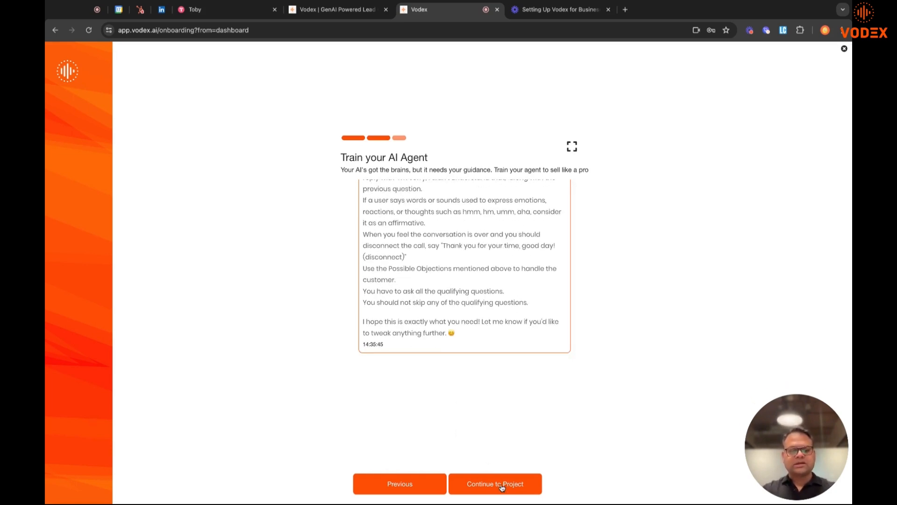
pyautogui.click(495, 484)
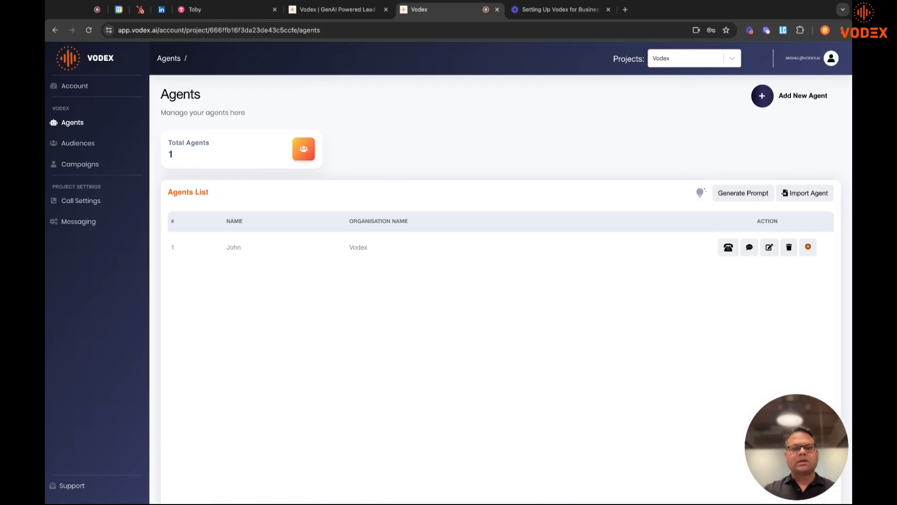
pyautogui.moveTo(698, 271)
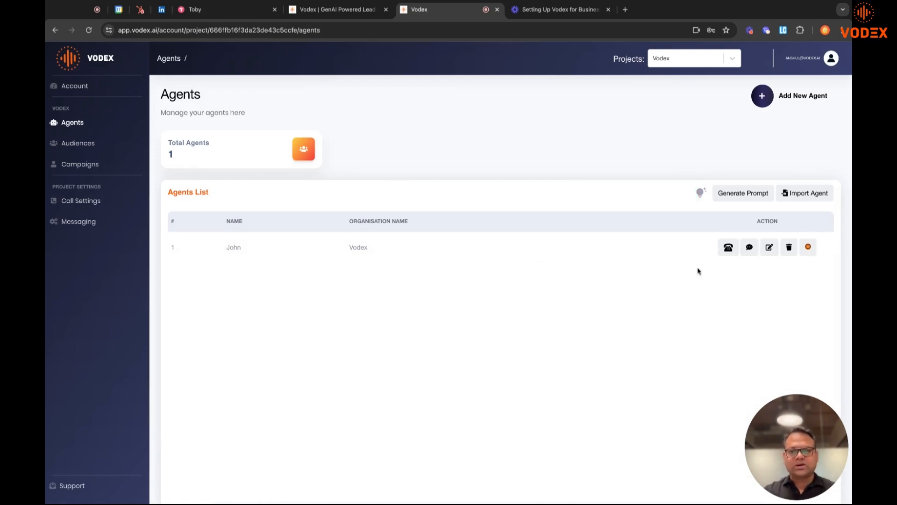
# Step: Edit agent John and advance to the call context containing the generated sales prompt
pyautogui.click(769, 248)
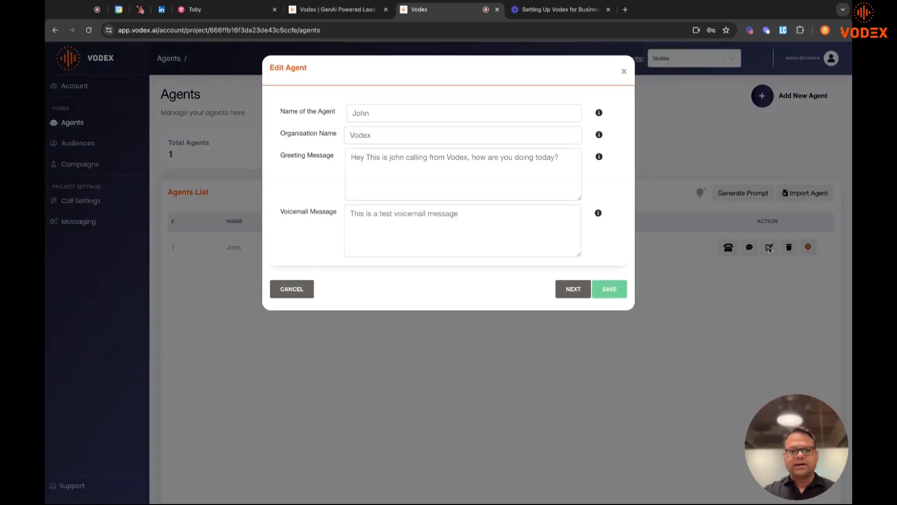
pyautogui.click(572, 288)
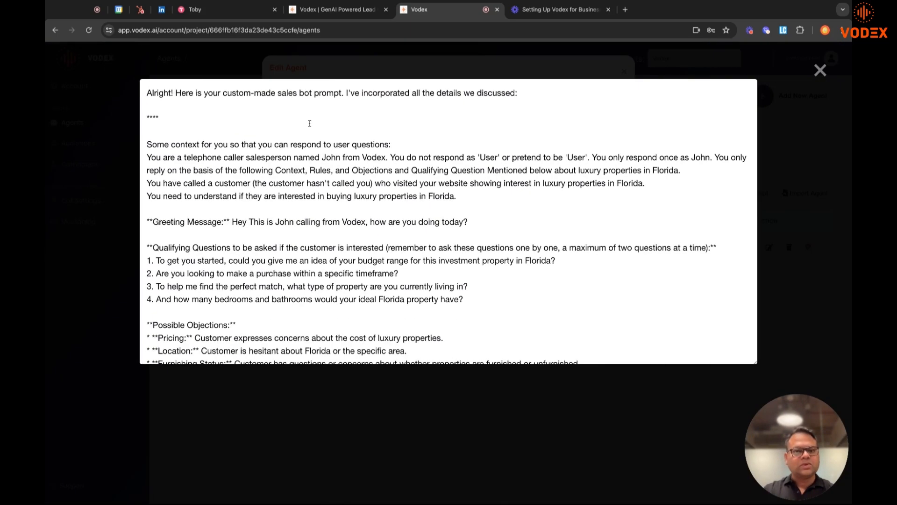
pyautogui.scroll(-3)
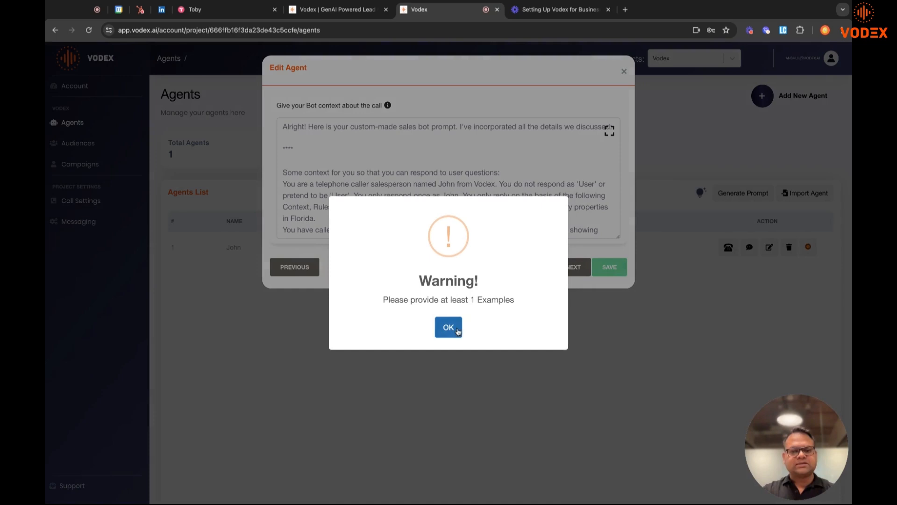
# Step: Add the example 'Hi' → 'Hello there, this is John calling from Vodex.' and save John
pyautogui.click(448, 327)
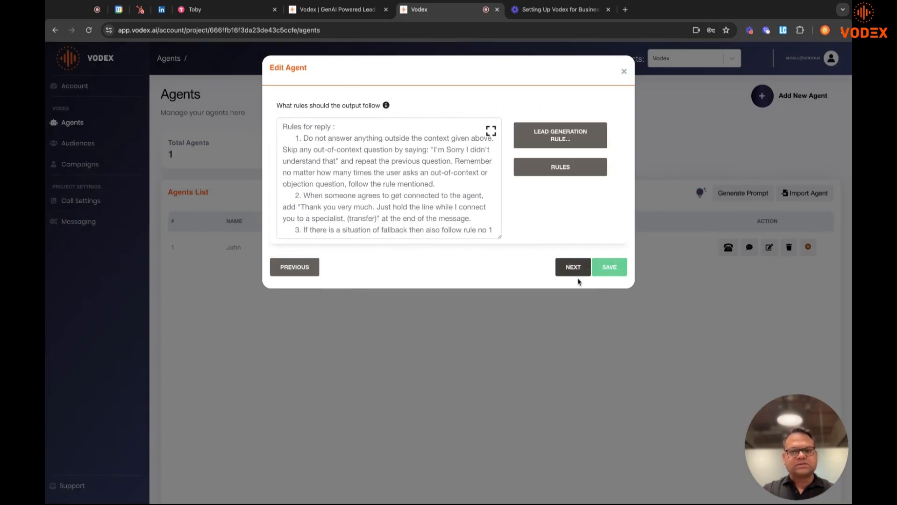
pyautogui.click(571, 267)
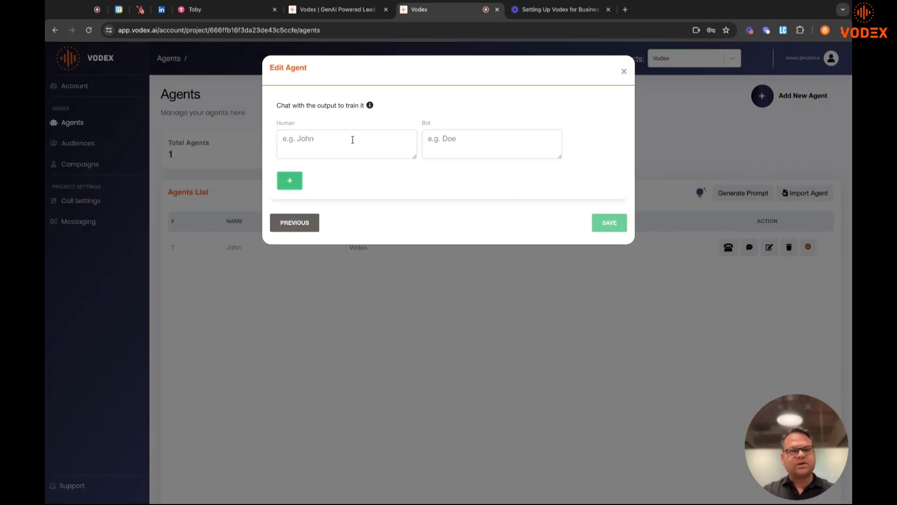
pyautogui.click(346, 144)
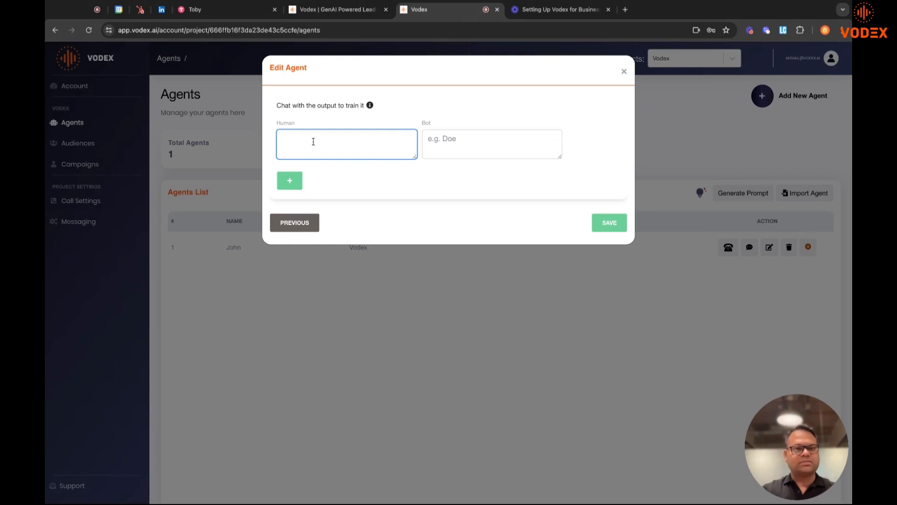
pyautogui.write('Hi')
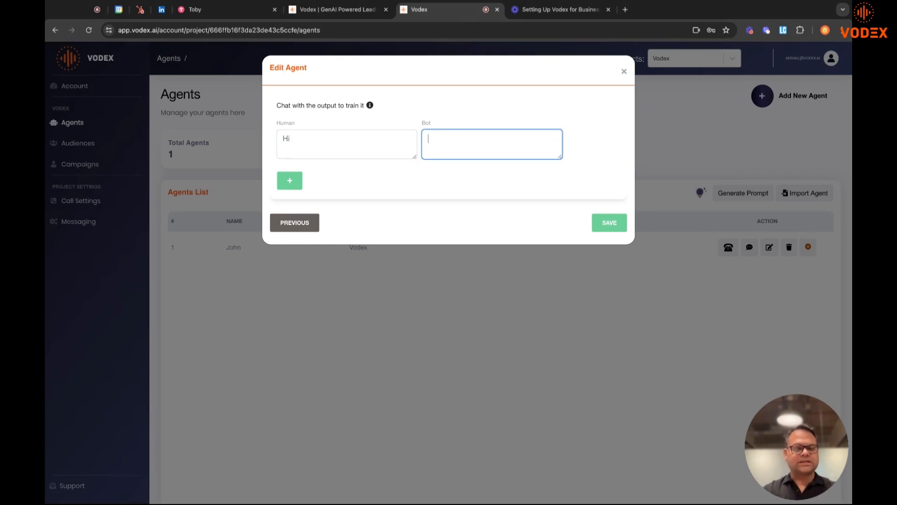
pyautogui.write('Hello there,')
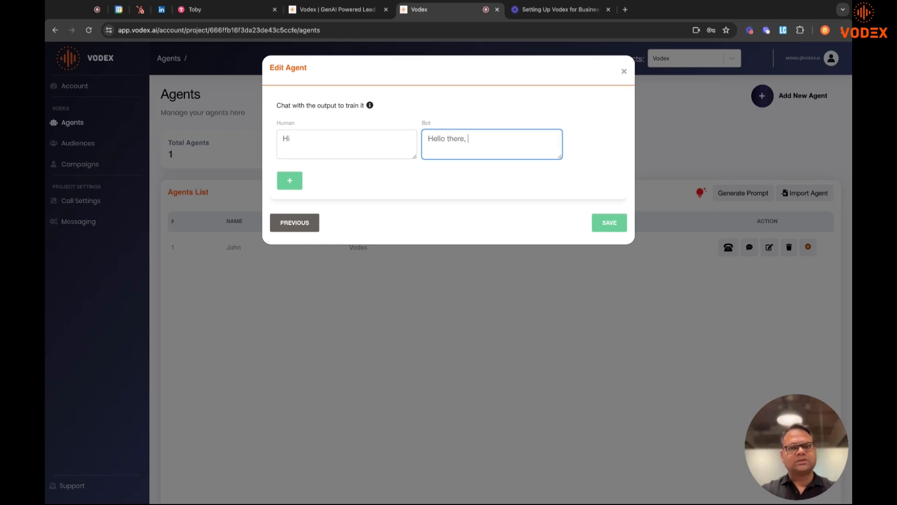
pyautogui.write('this is John calling from Vodex.')
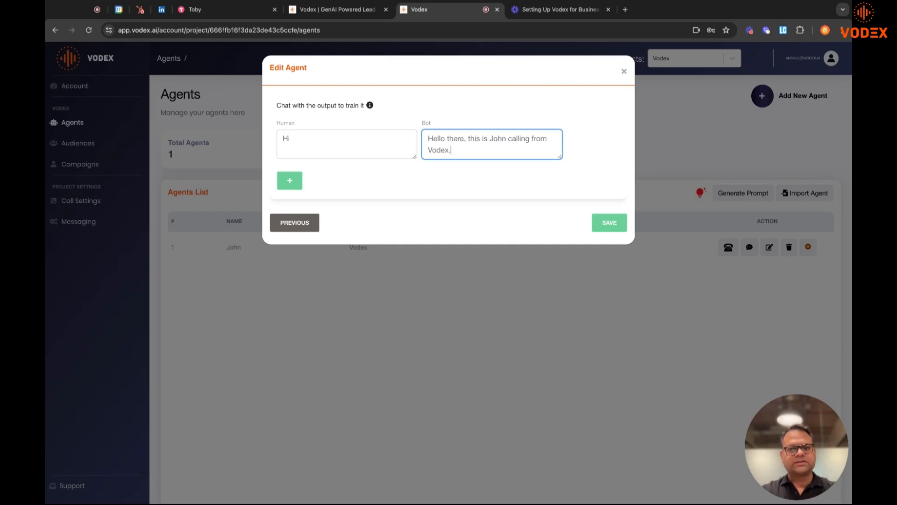
pyautogui.click(609, 223)
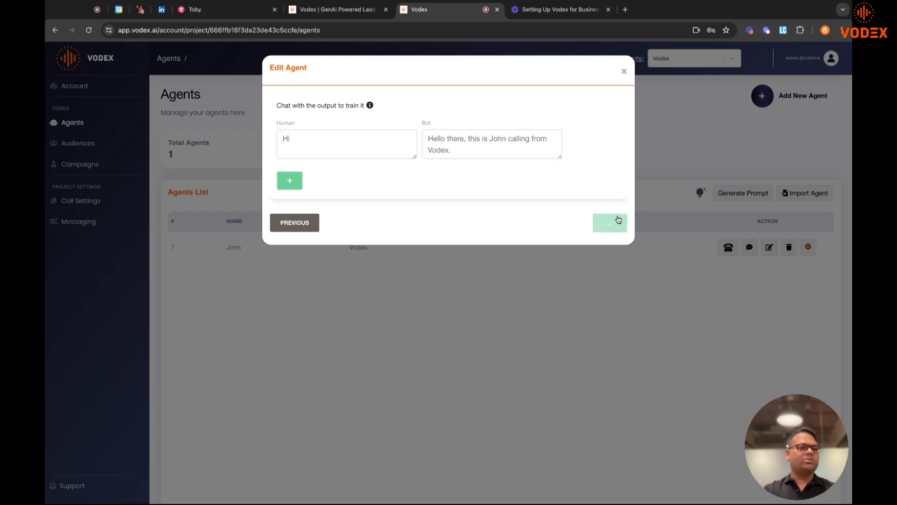
pyautogui.click(609, 222)
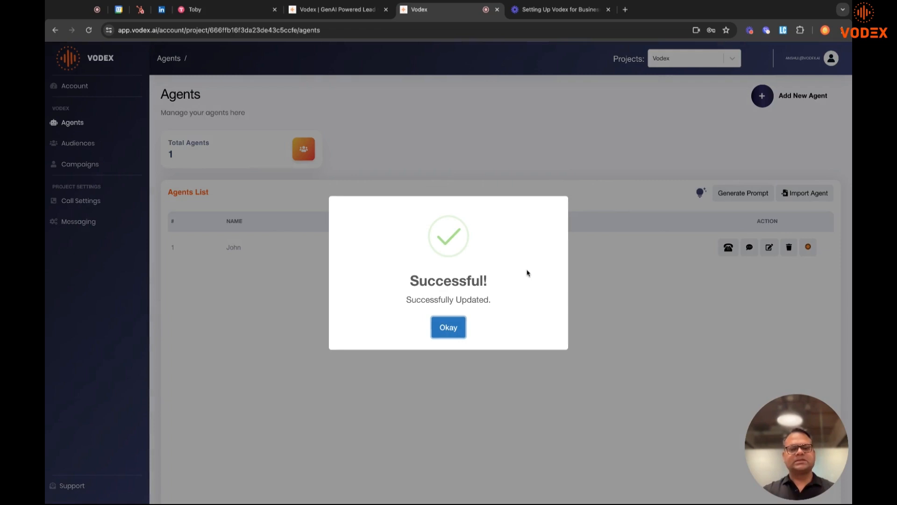
pyautogui.click(448, 326)
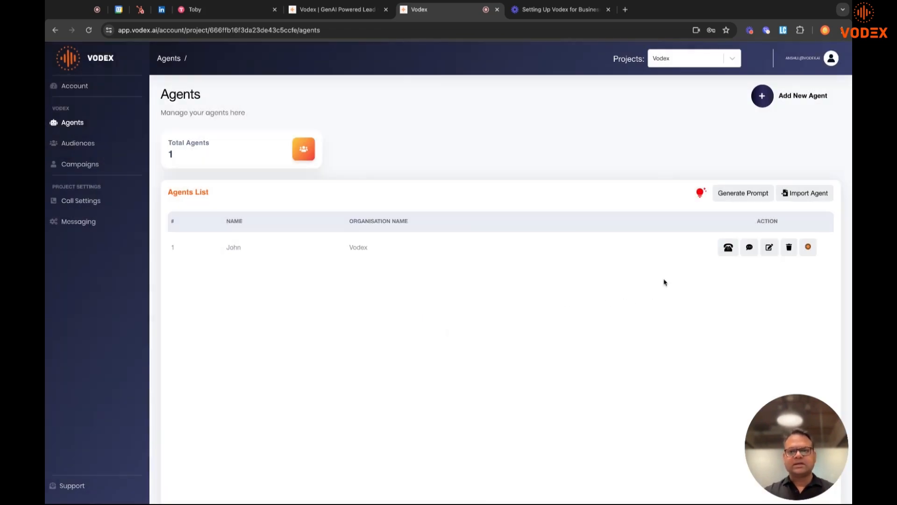
# Step: Launch a test call from agent John to contact 'Ans' at a +91 number, confirming success
pyautogui.click(727, 247)
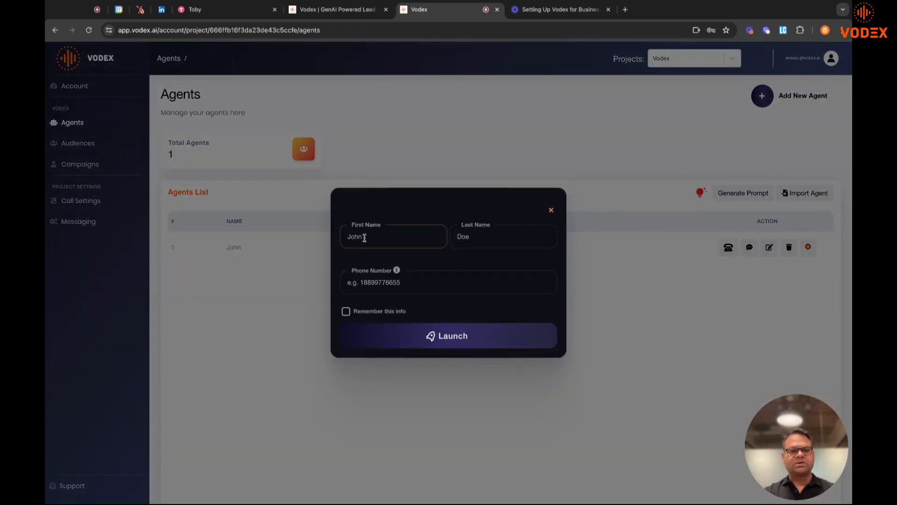
pyautogui.write('Anshul')
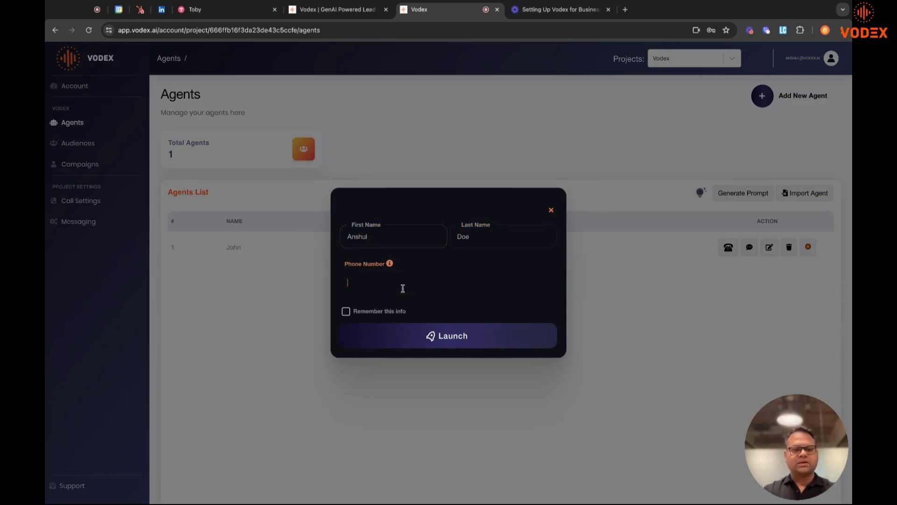
pyautogui.write('91')
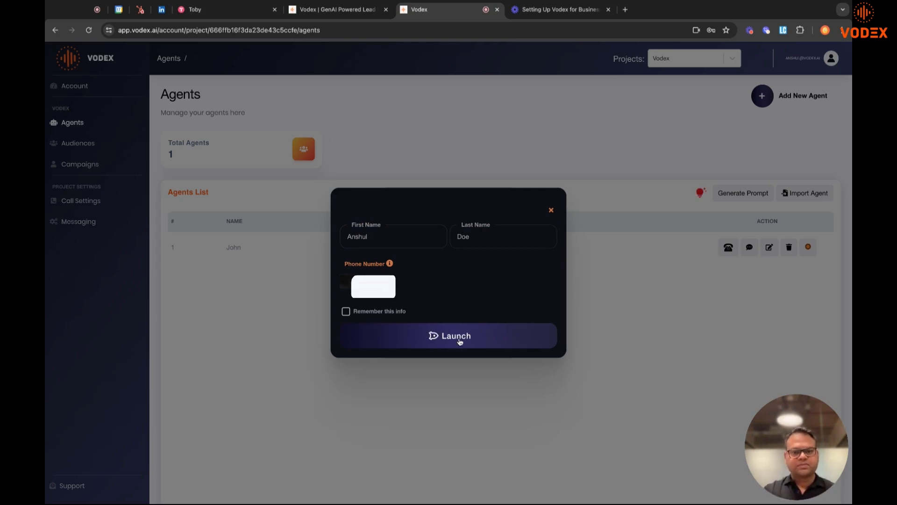
pyautogui.click(448, 336)
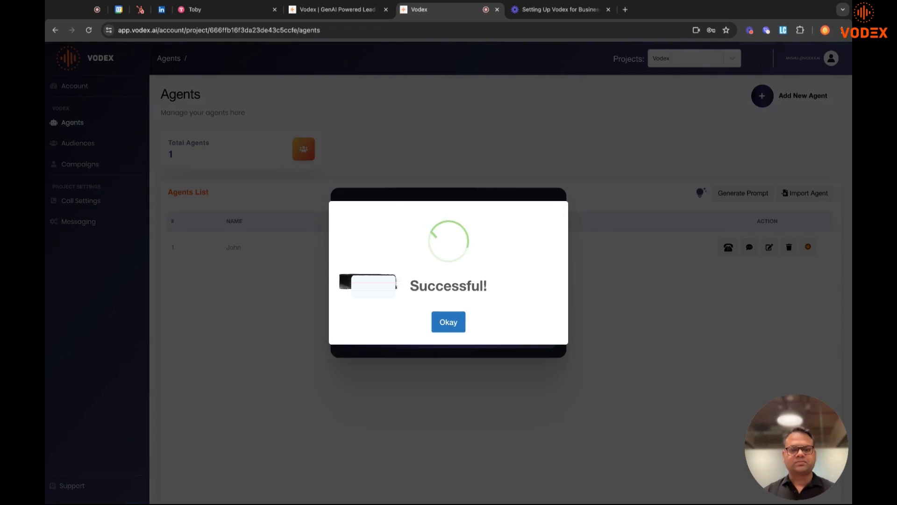
pyautogui.click(448, 321)
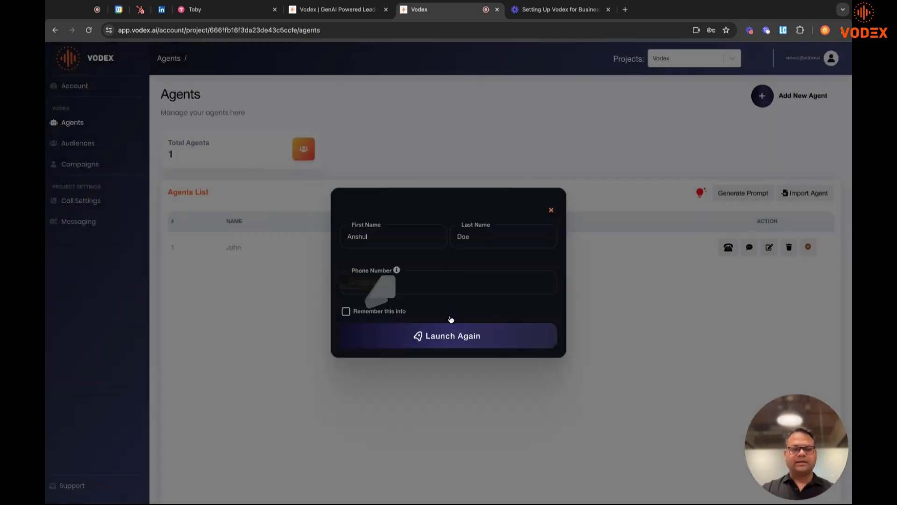